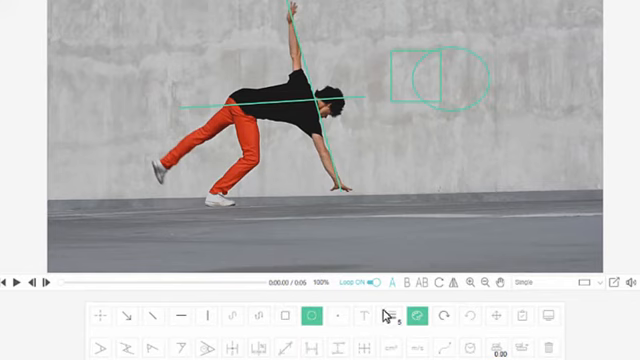
Step: Restyle the teal circle beside the square to black and add a dark circle beneath it
left_click(419, 316)
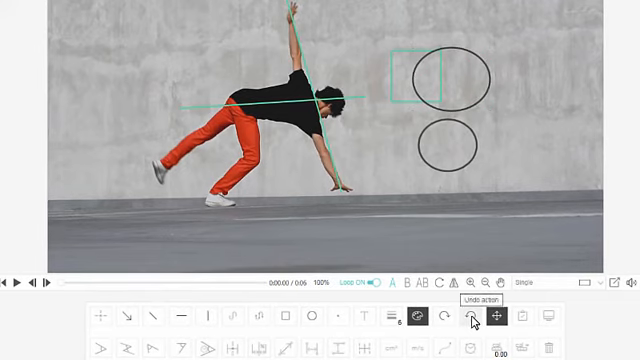
left_click(474, 318)
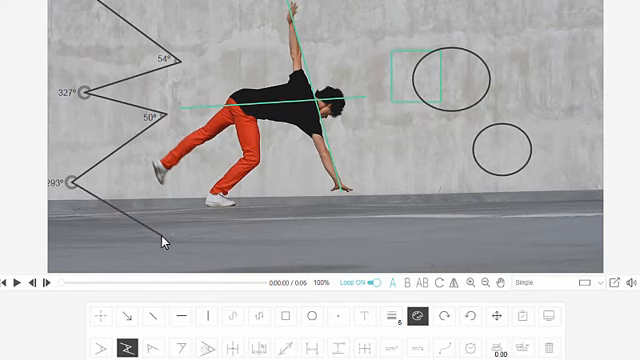
mouse_move(190, 269)
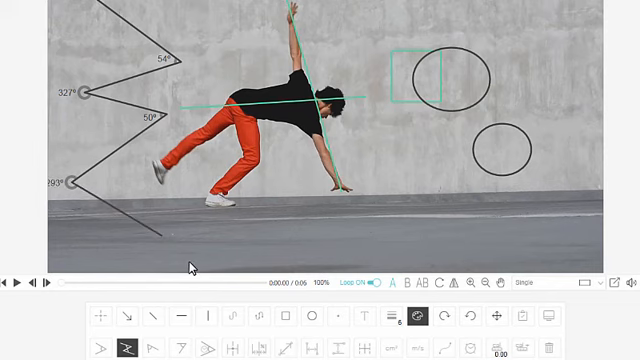
mouse_move(280, 348)
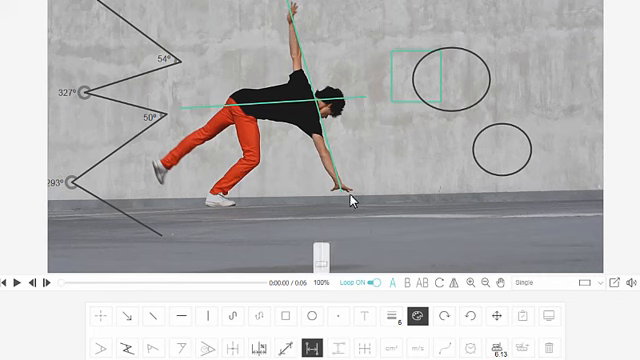
Step: Draw distance measurements beside the dancer's body, including the 32.7 cm vertical reading
left_click_drag(290, 10, 350, 195)
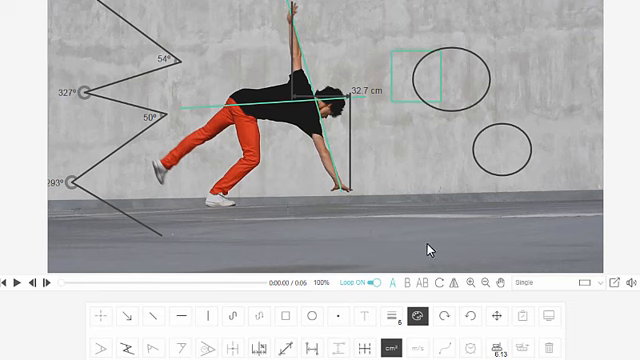
left_click_drag(415, 240, 435, 230)
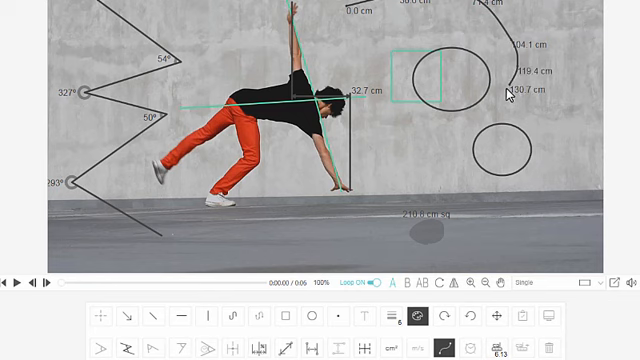
mouse_move(466, 305)
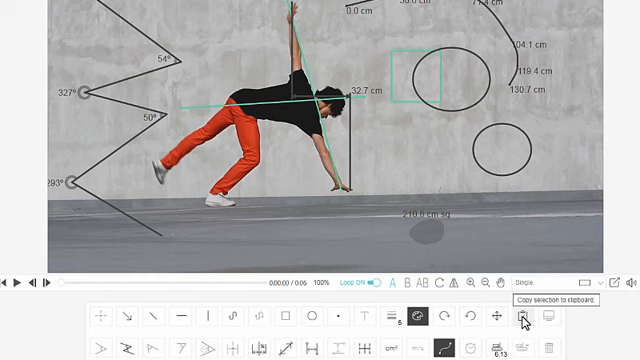
mouse_move(551, 318)
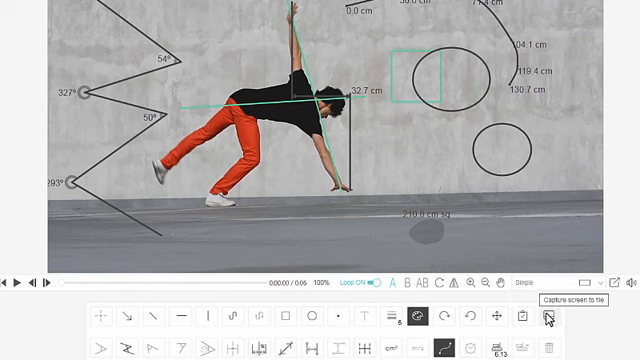
mouse_move(549, 318)
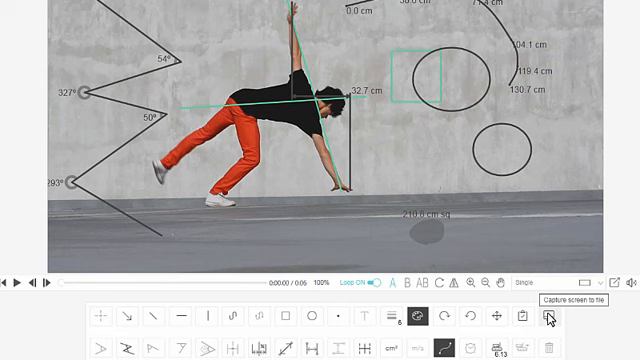
Step: Clear all lines, shapes and measurements with the trash icon
left_click(551, 320)
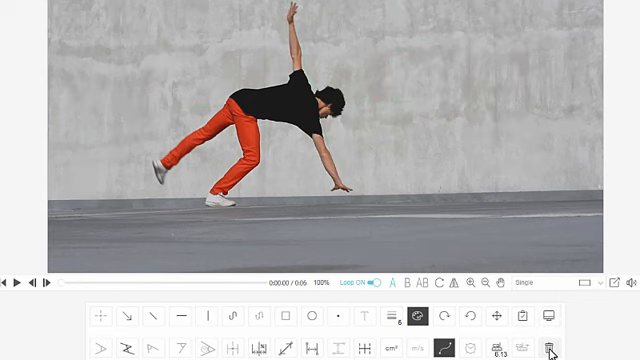